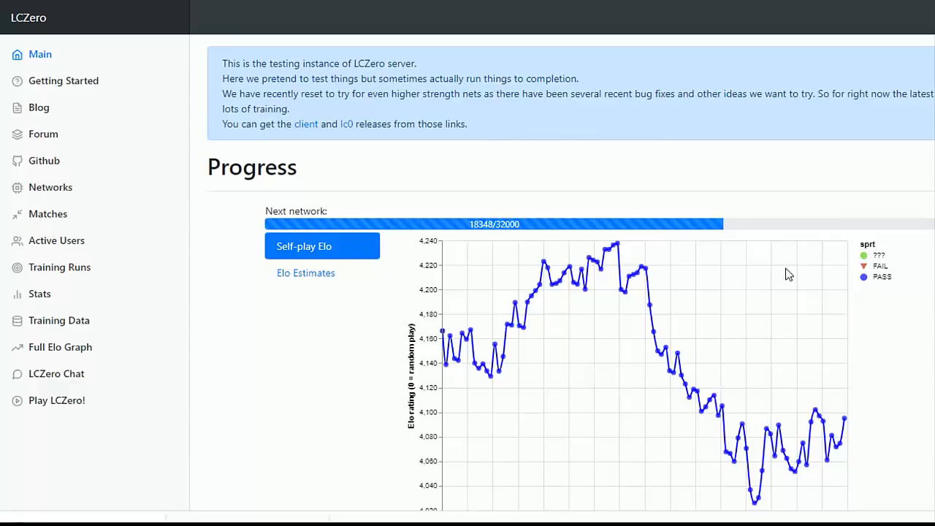
mouse_move(355, 118)
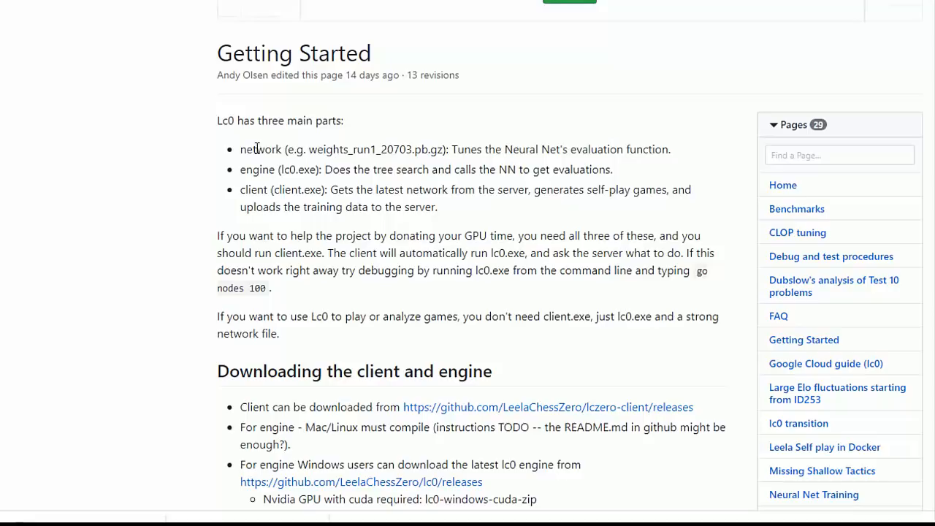
Highlight the bullet list of Lc0's network, engine and client, then scroll the Getting Started page
left_click_drag(241, 149, 613, 189)
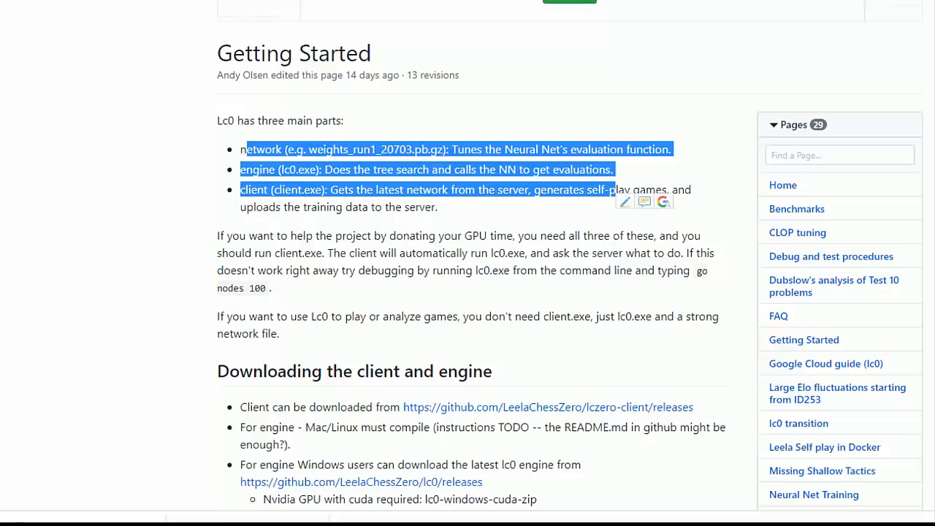
scroll("down", 3)
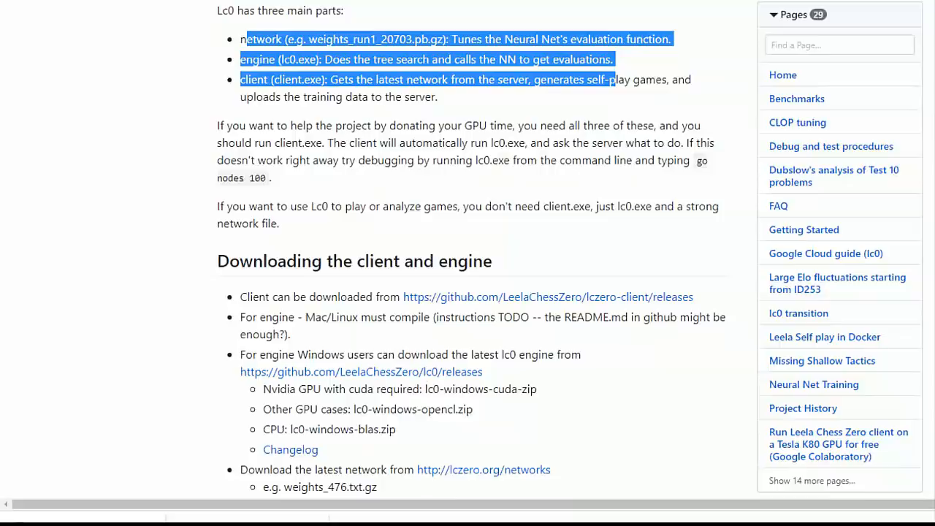
scroll("up", 3)
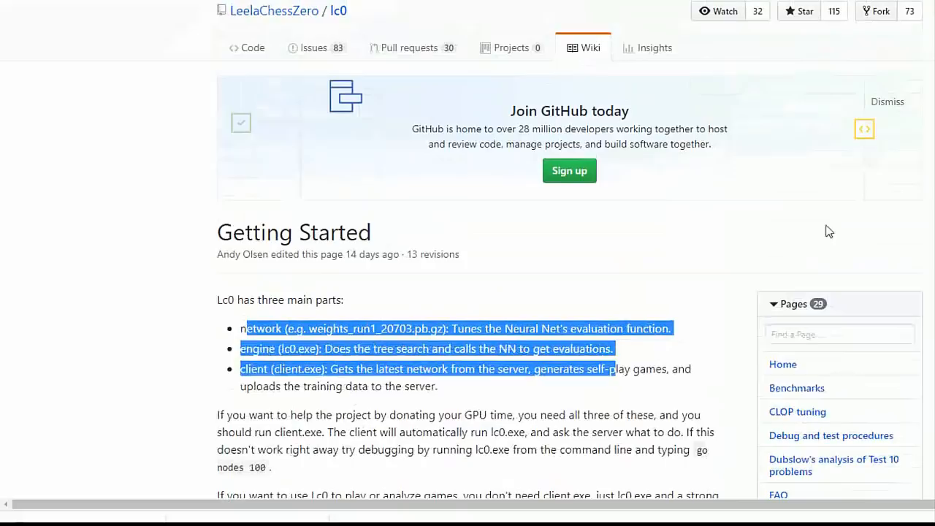
scroll("down", 3)
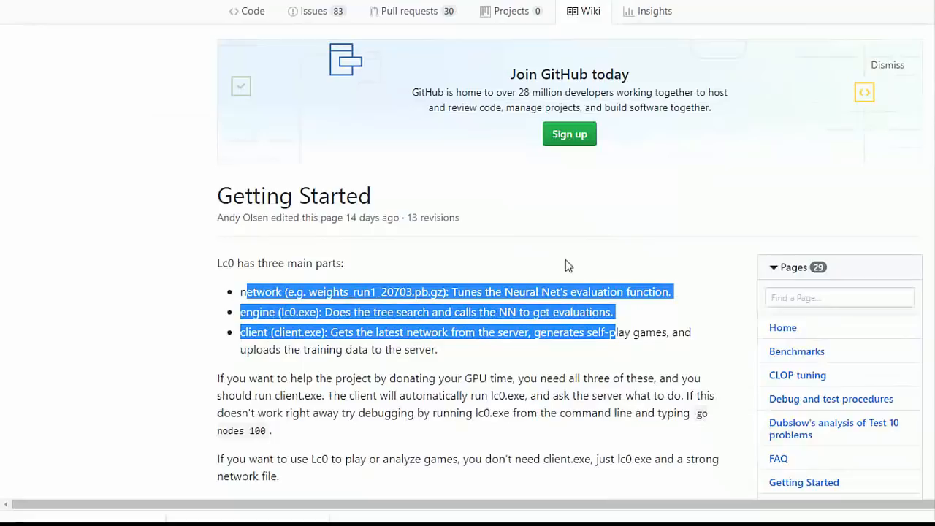
mouse_move(563, 259)
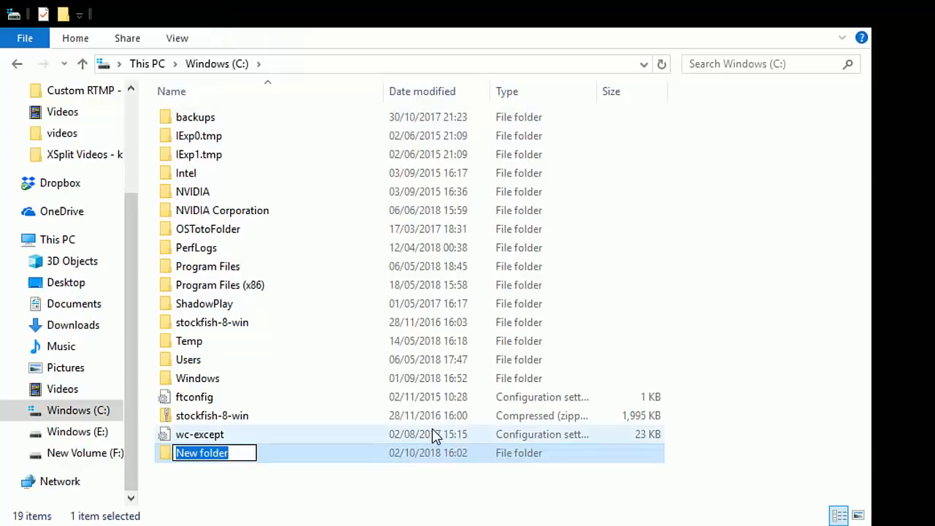
Name the new folder on the C: drive 'LeelaChess'
type("LeelaChess")
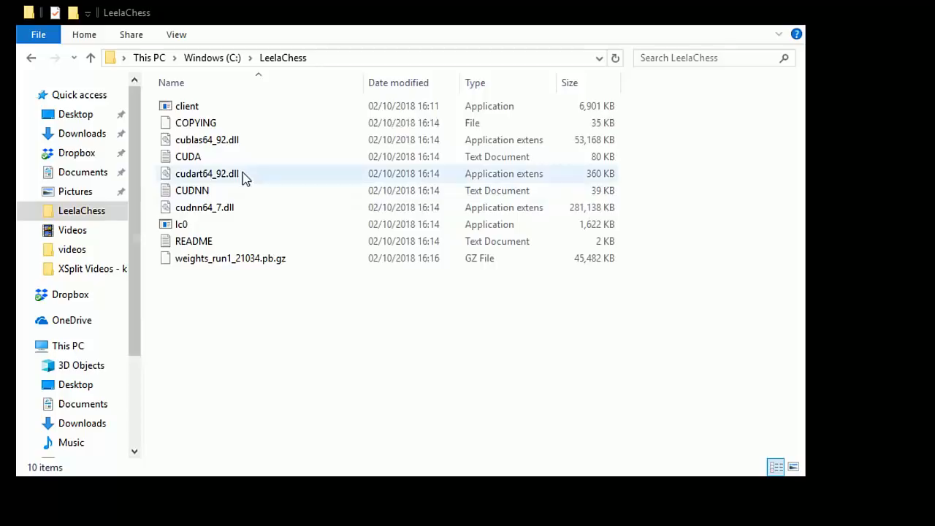
Open C:\LeelaChess to view the client, lc0, CUDA DLLs and weights file
left_click(187, 106)
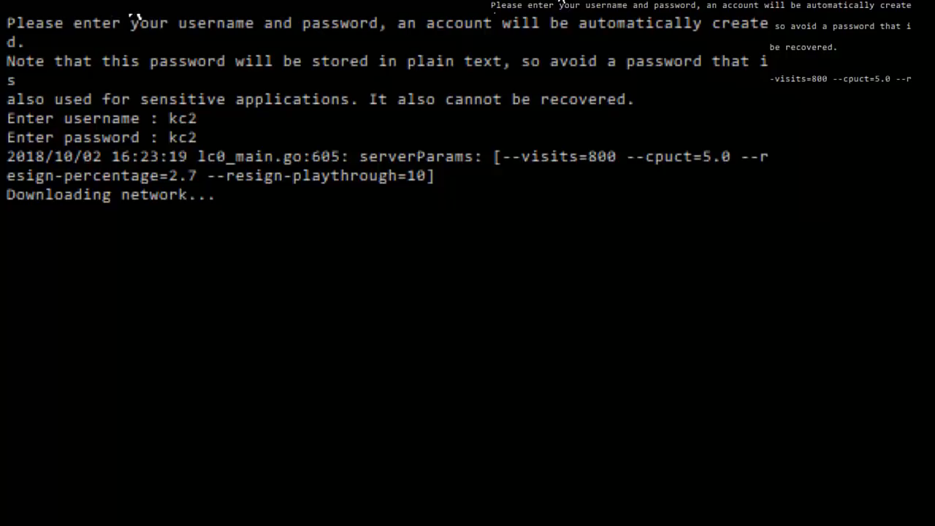
mouse_move(256, 243)
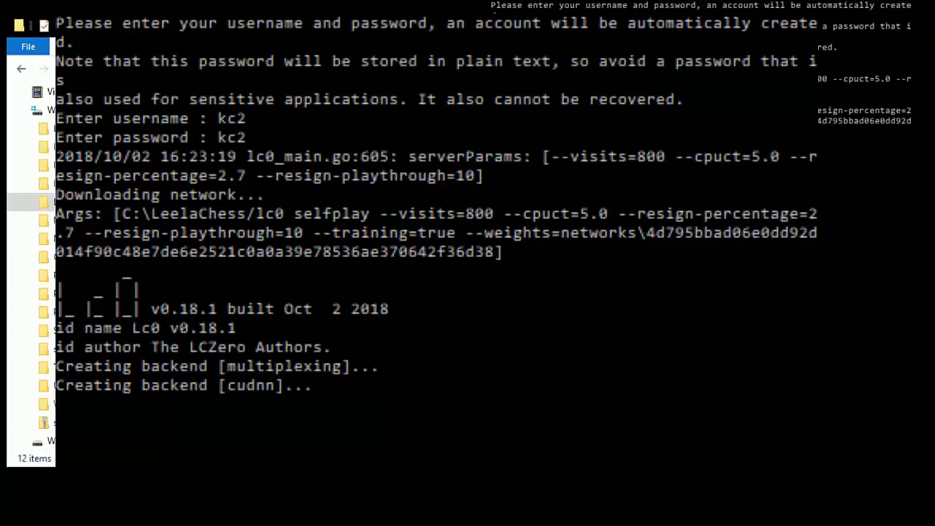
Scroll the console to the PGN output and 'Completed 1 games' line
scroll("down", 3)
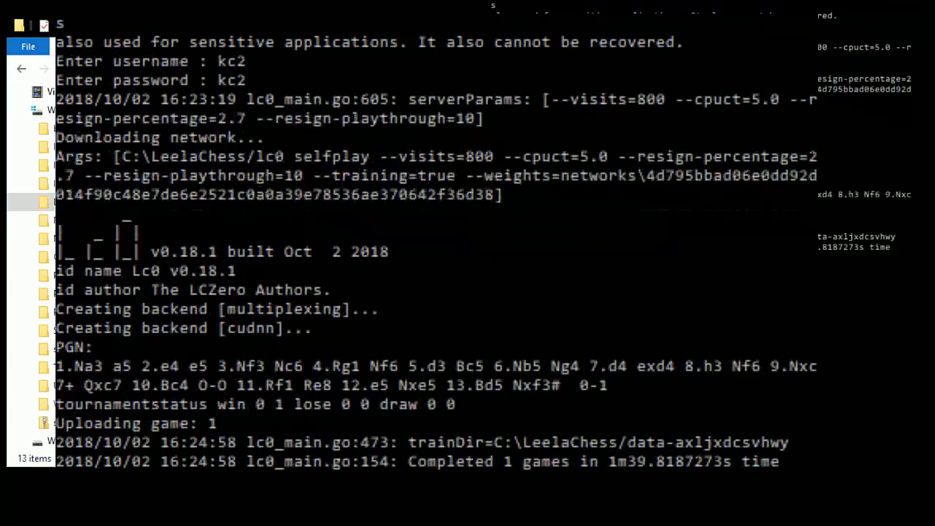